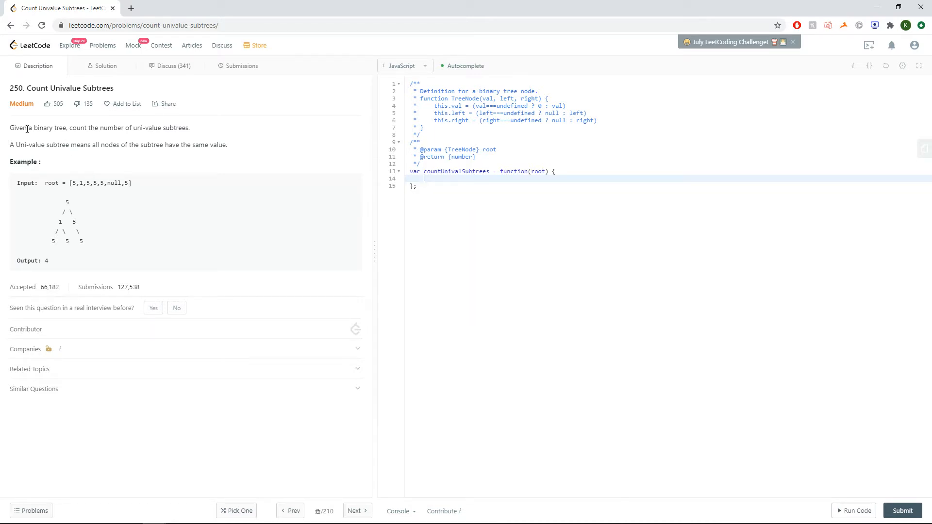
- Select and deselect words in the problem description
double_click(14, 128)
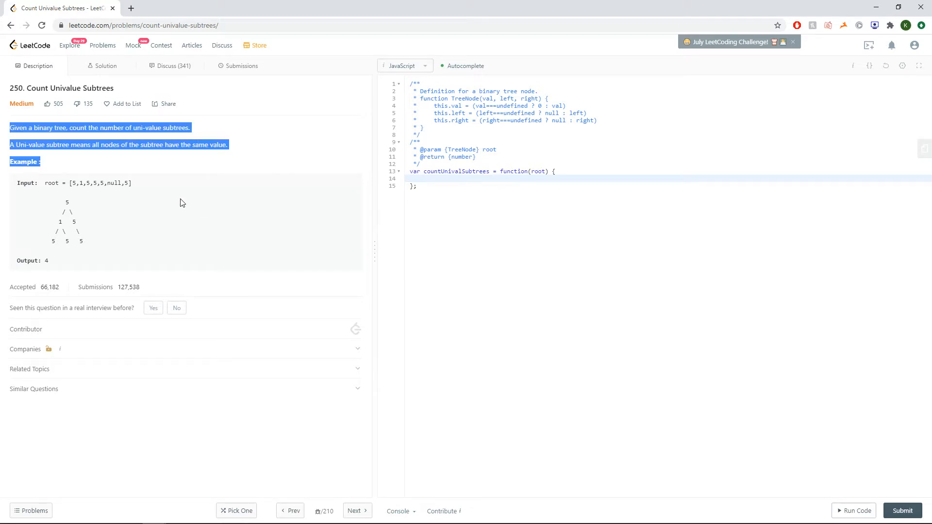
left_click(174, 201)
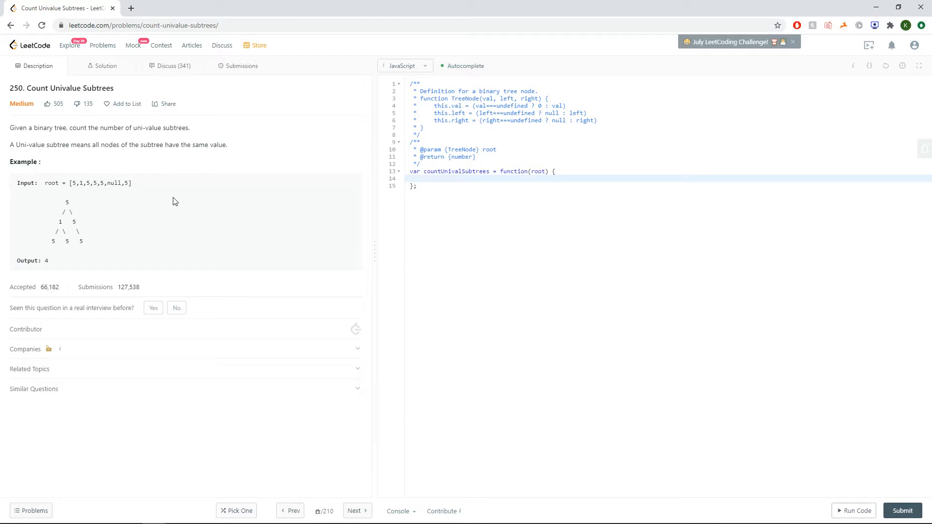
mouse_move(177, 208)
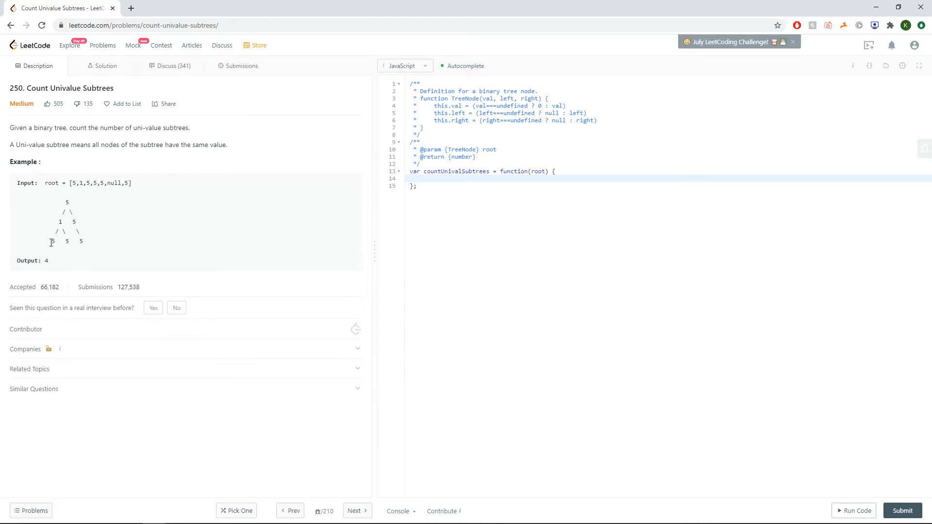
double_click(52, 241)
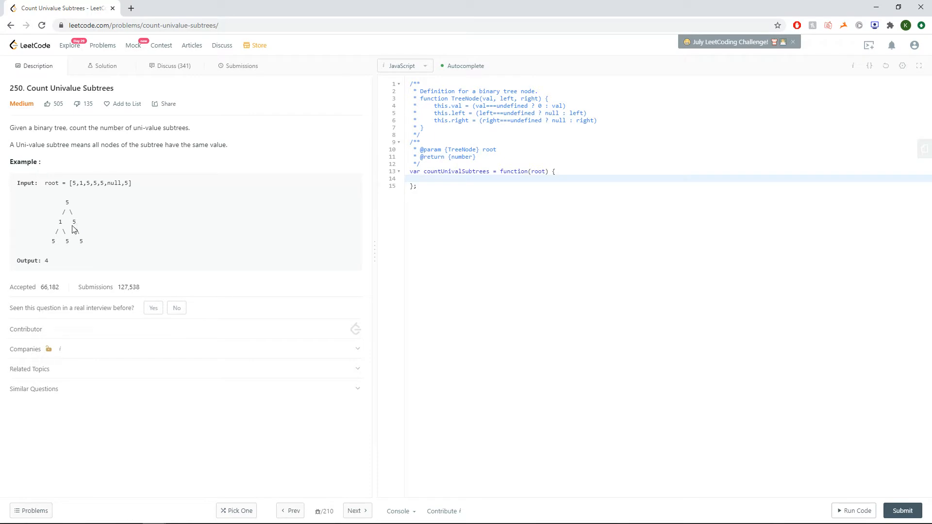
double_click(80, 241)
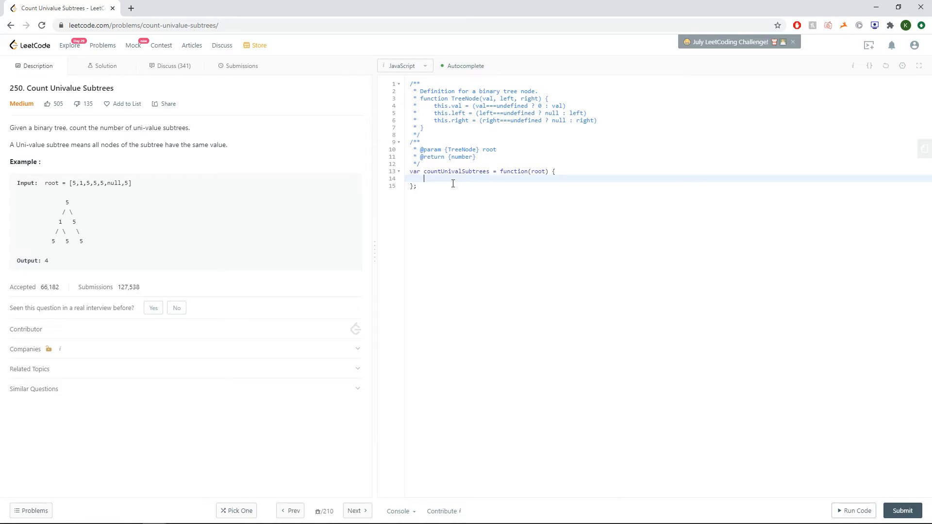
- Write let count = 0 and a dfs(node) that counts univalue nodes, recurses, and returns count
type("let count = 0")
type("if")
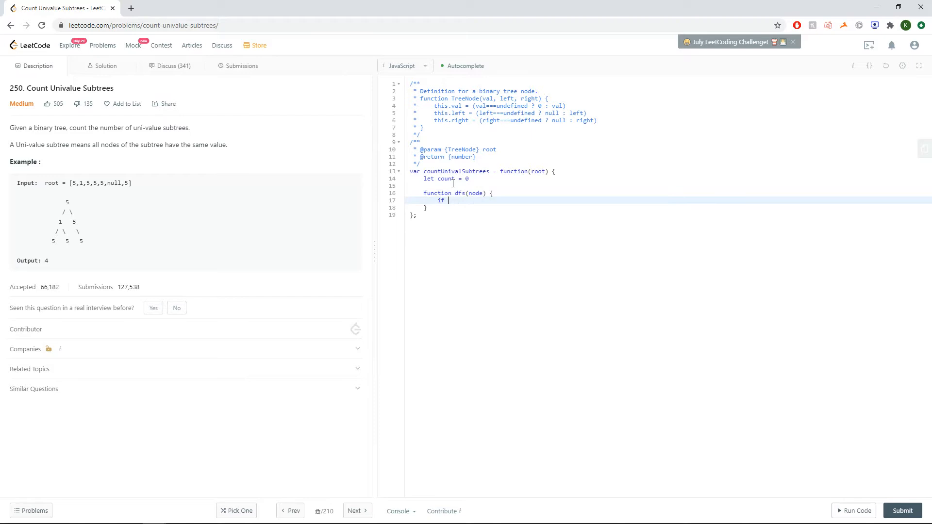
type("(!node) {")
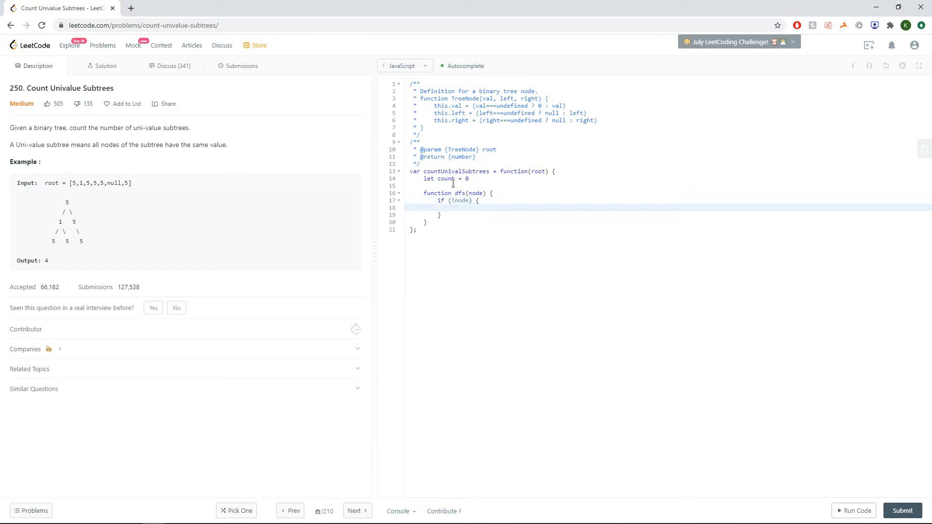
type("return")
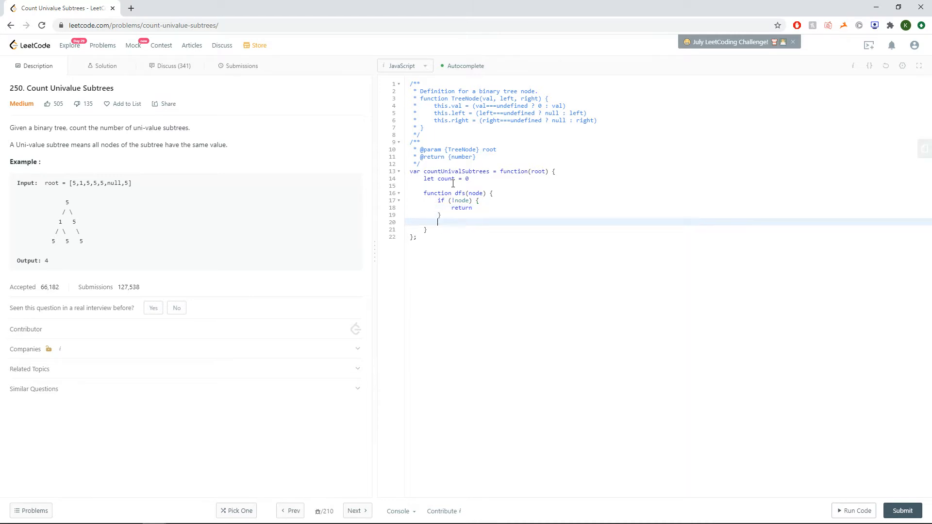
type("if (isu")
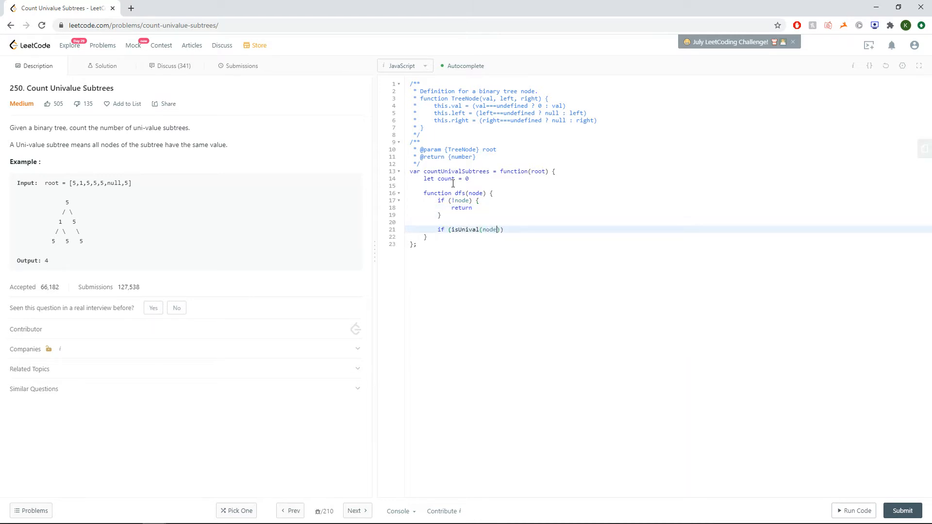
type(", node.val")
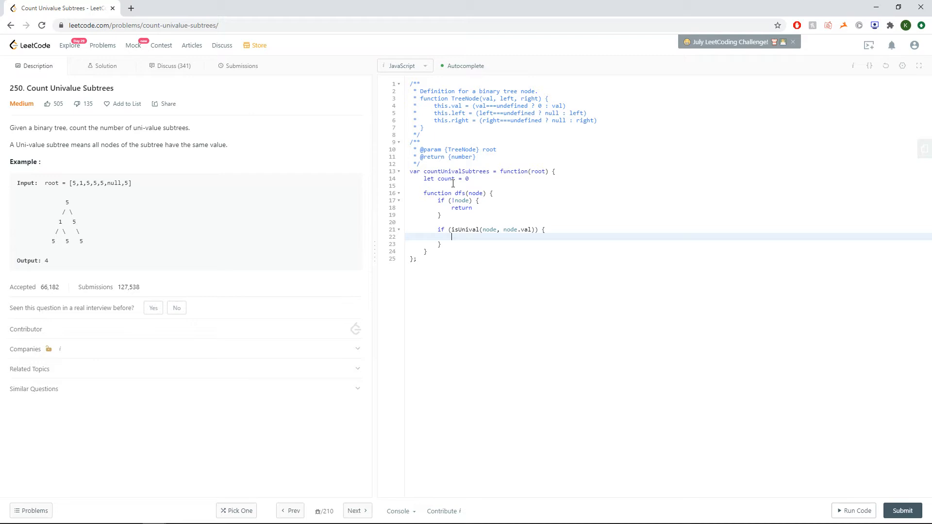
type("count++")
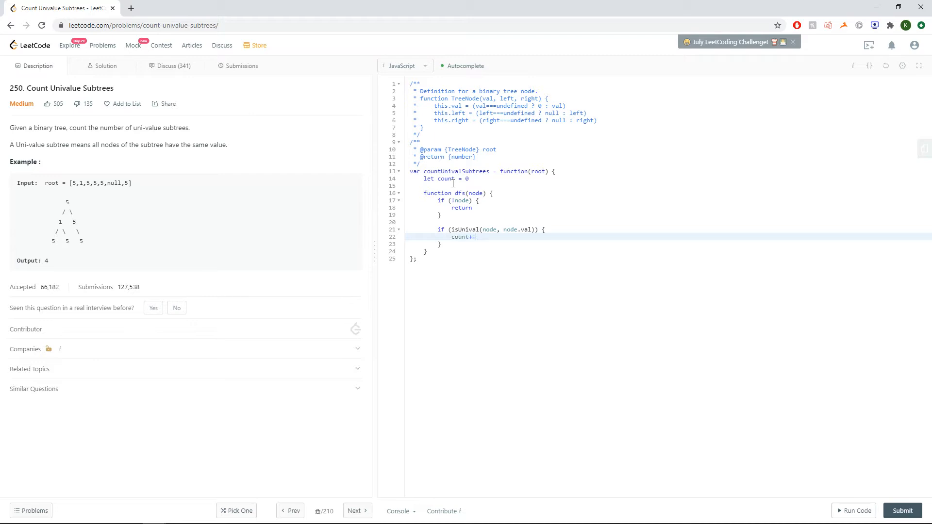
type("dfs(node)")
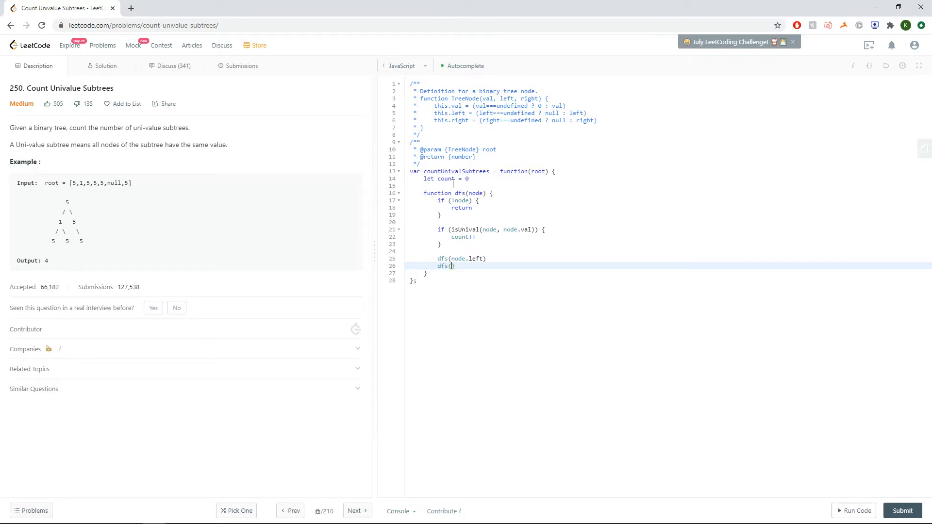
type("node.right)")
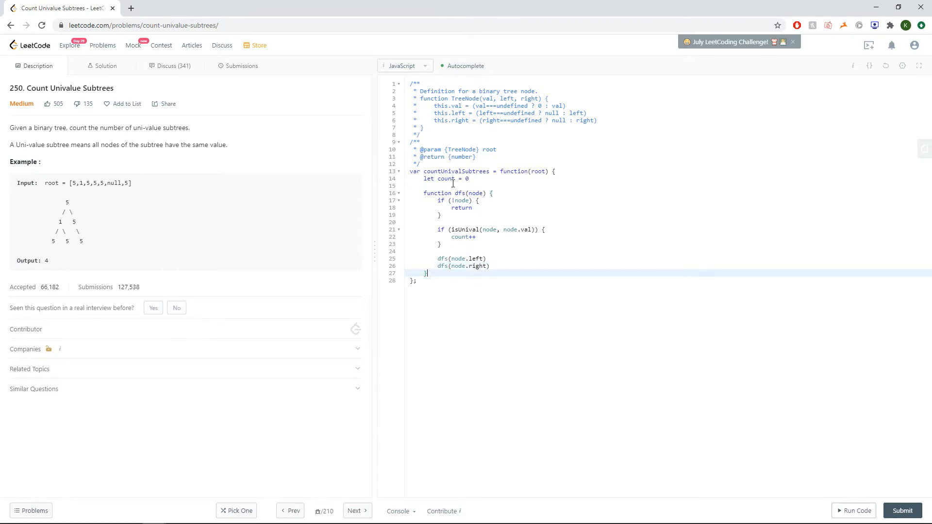
type("return count")
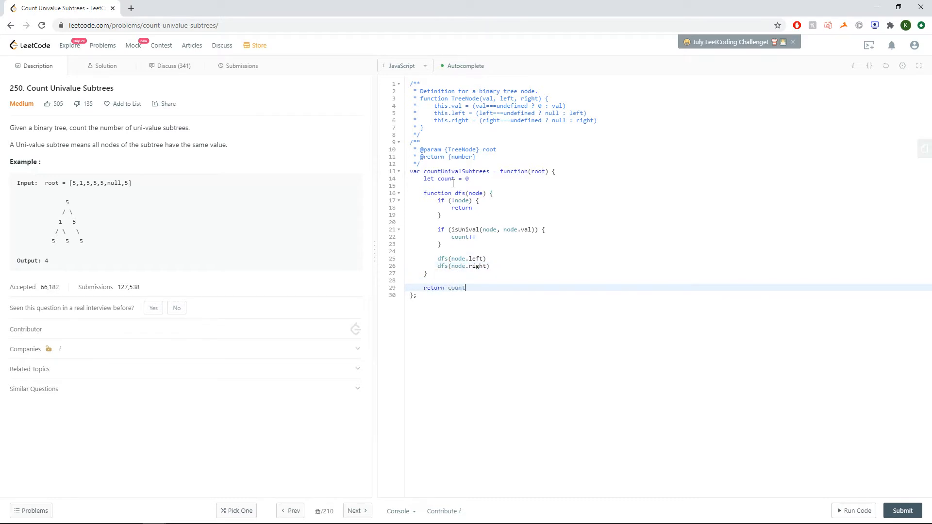
key("Enter")
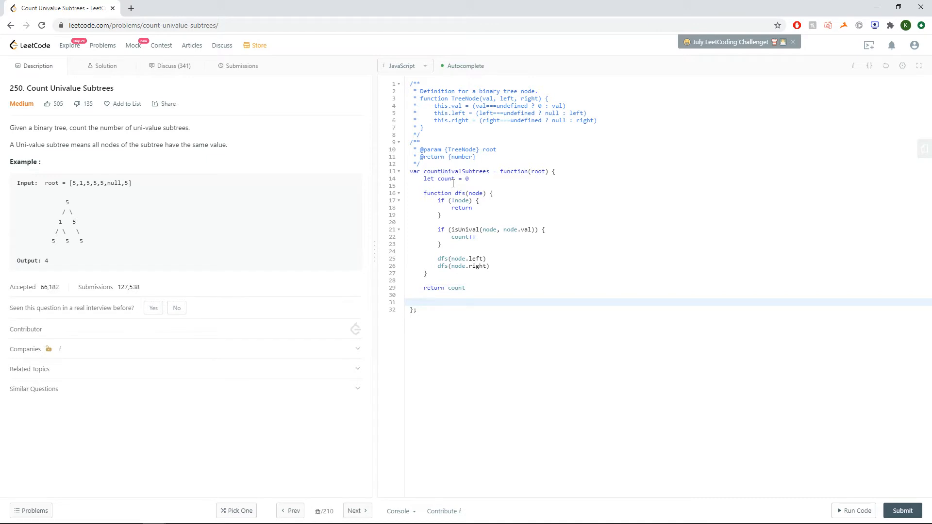
- Start isUnival(node, value), returning true for null nodes and for leaves matching value
type("function isUniv")
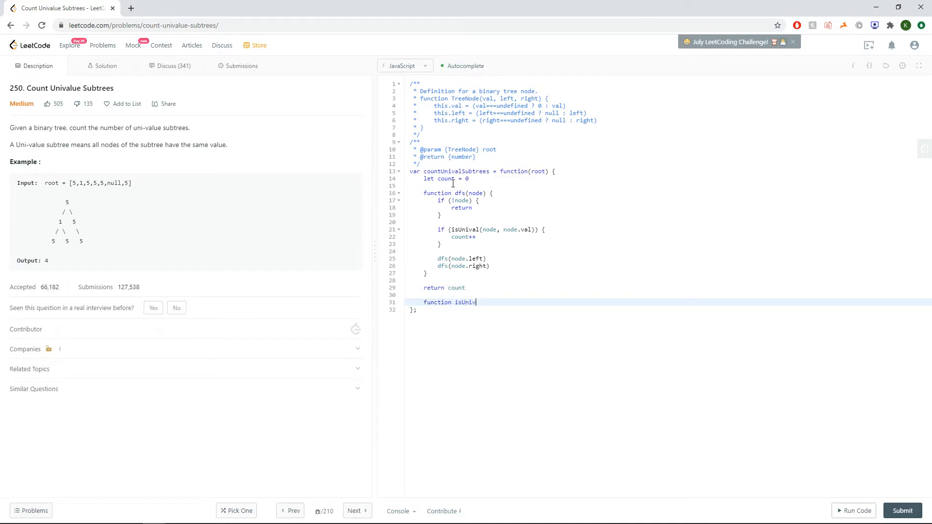
type("al(node, value) {")
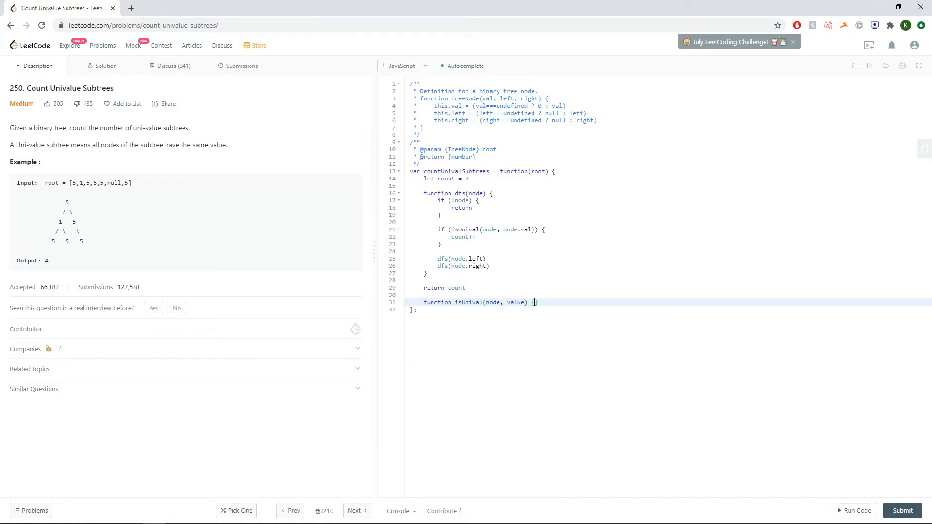
type("if (!node) {")
type("return")
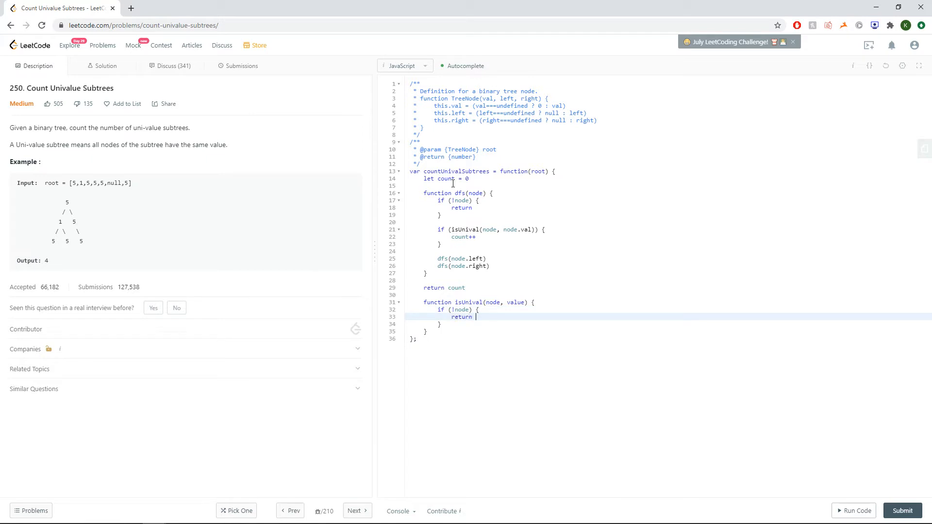
type("true")
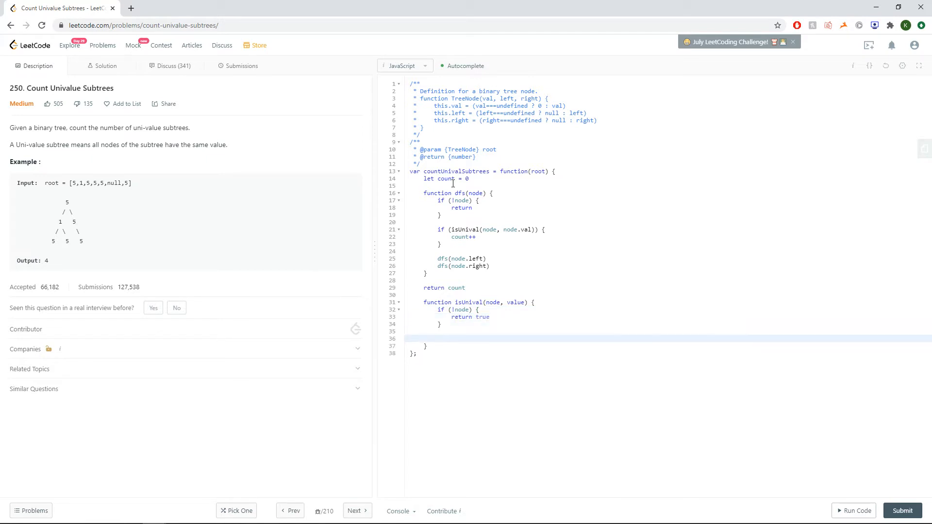
type("if (!")
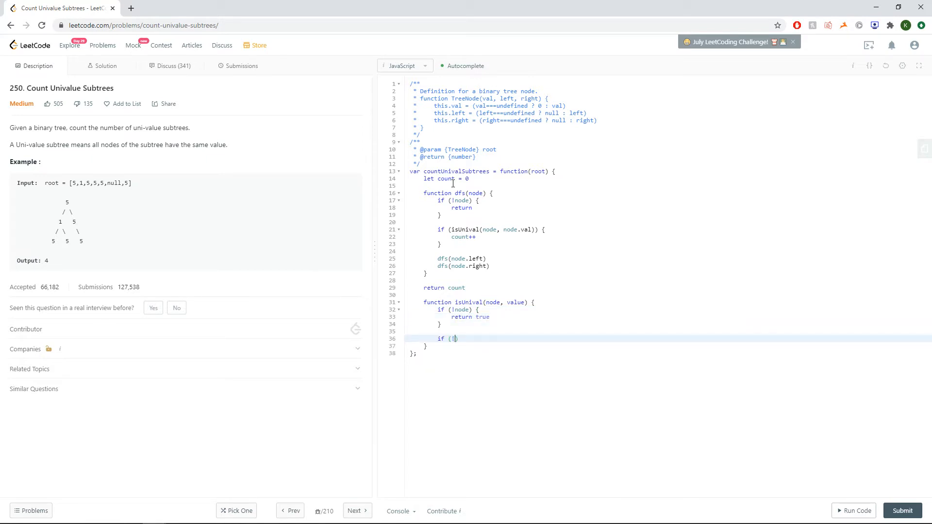
type("node.left && !node.right && n")
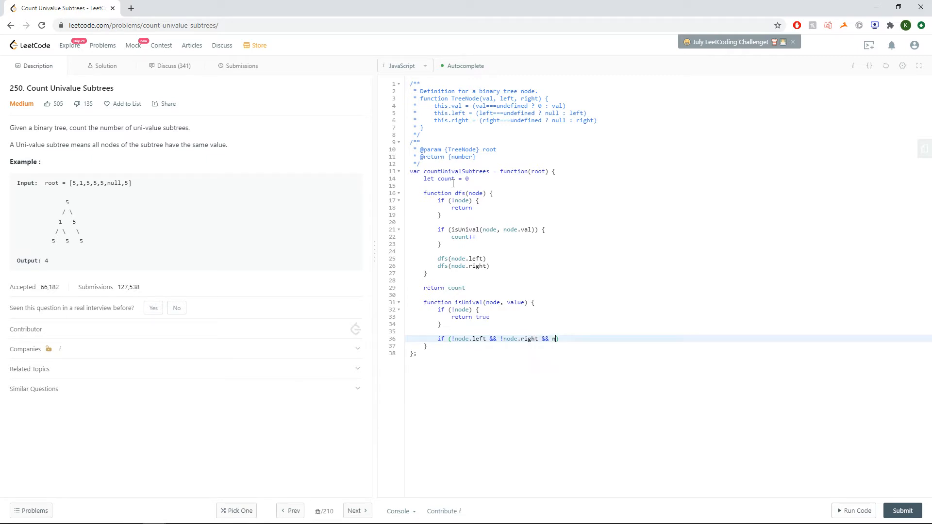
type("ode.val ==")
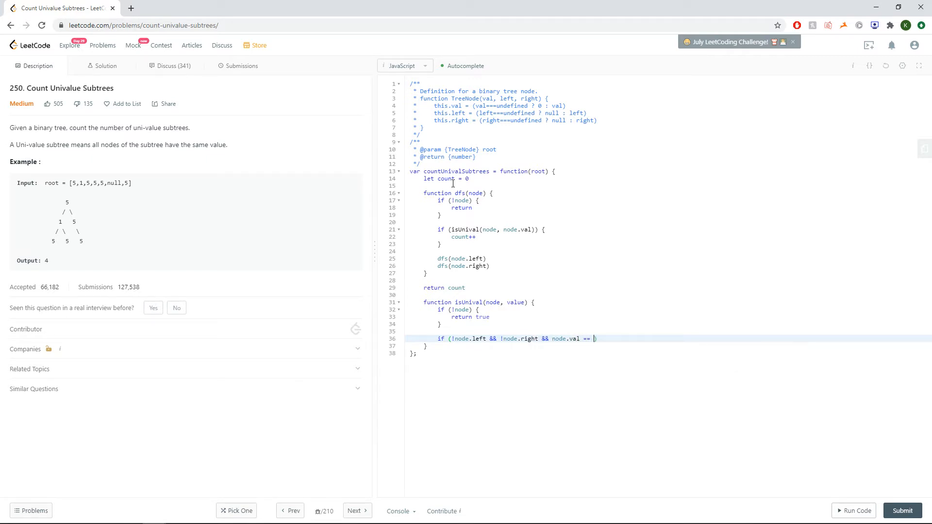
type("value) {")
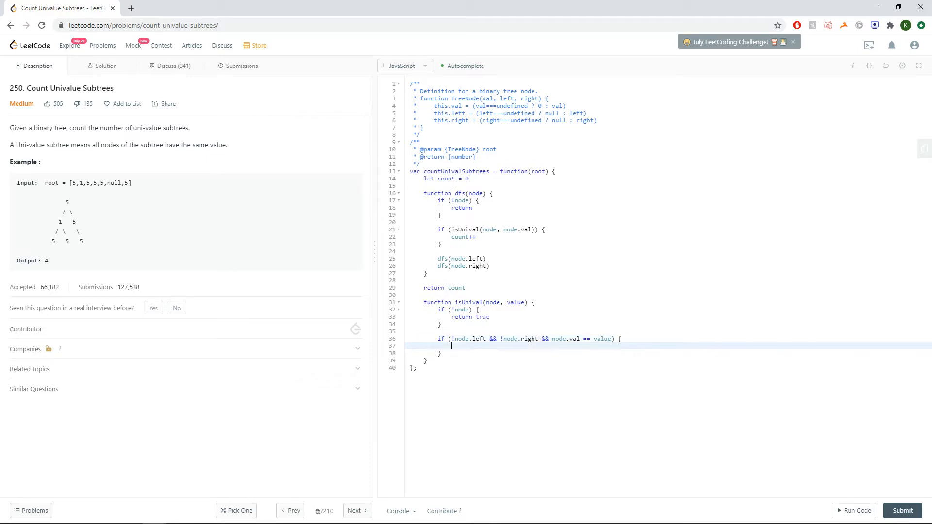
type("return true")
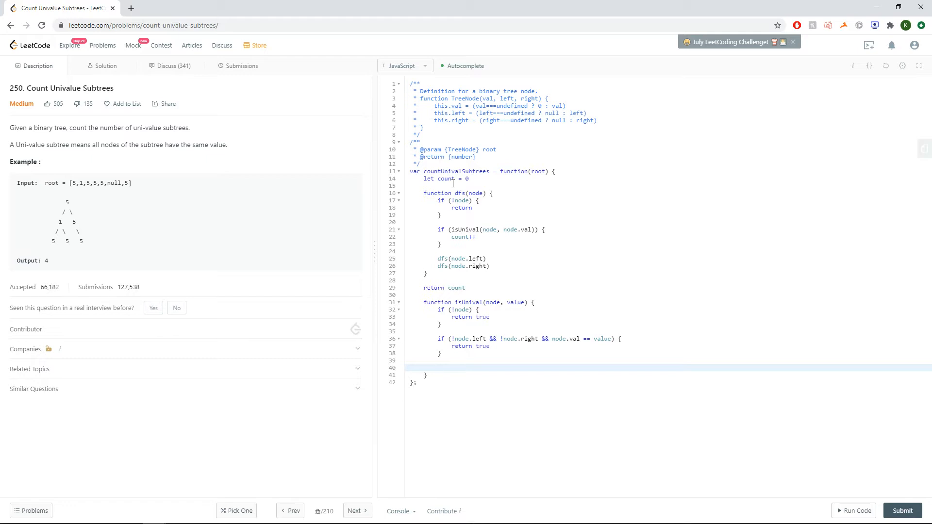
mouse_move(164, 301)
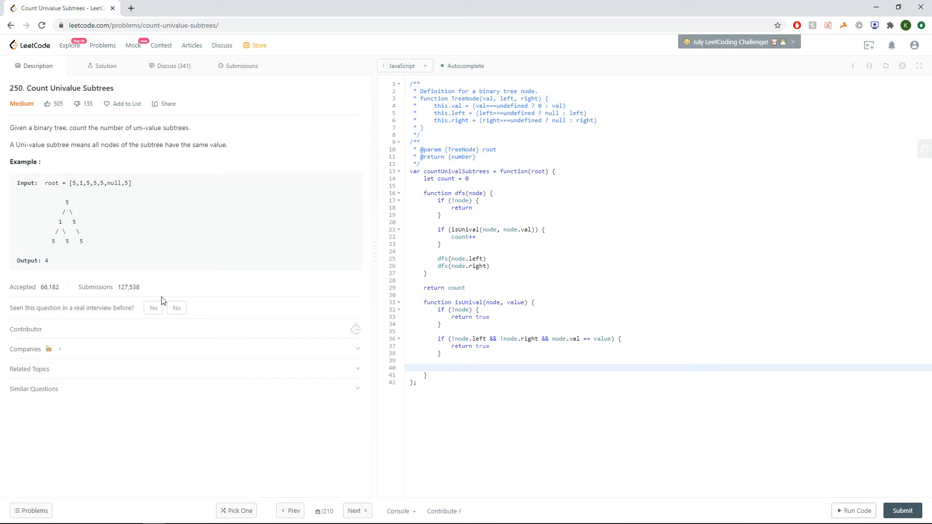
- Return node.val == value && isUnival(node.left, value) && isUnival(node.right, value)
type("return node")
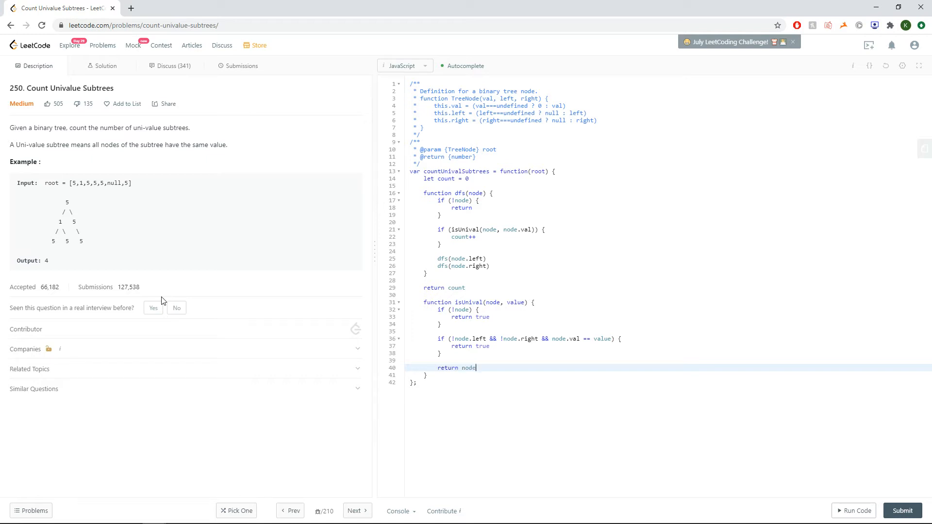
type(".val == value")
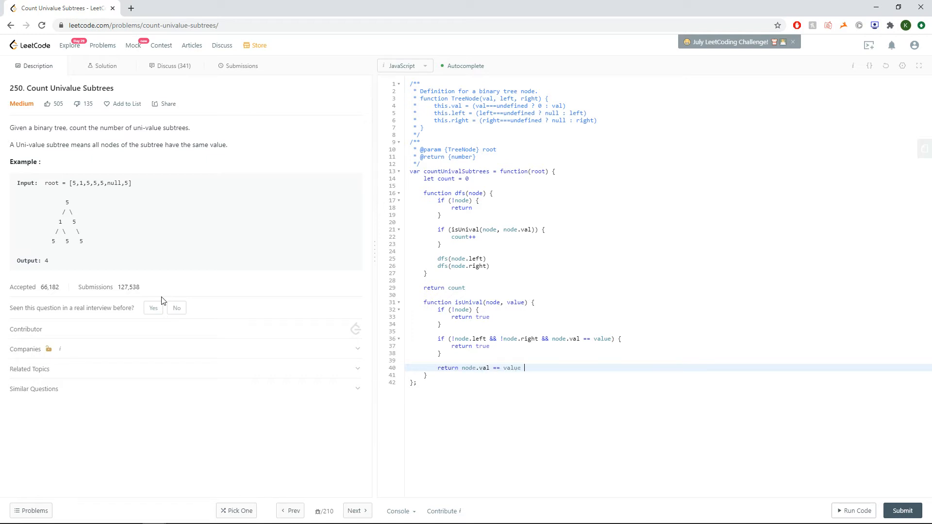
type("&&")
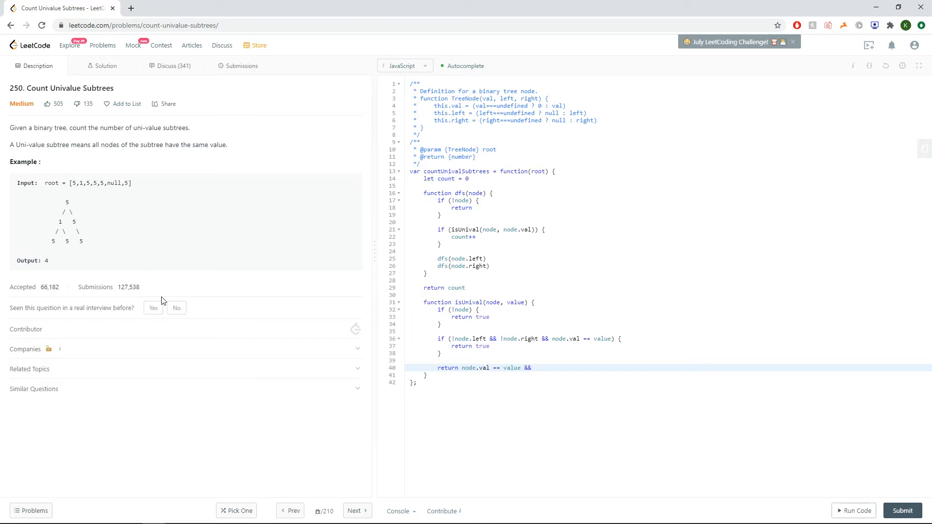
type("isUnival")
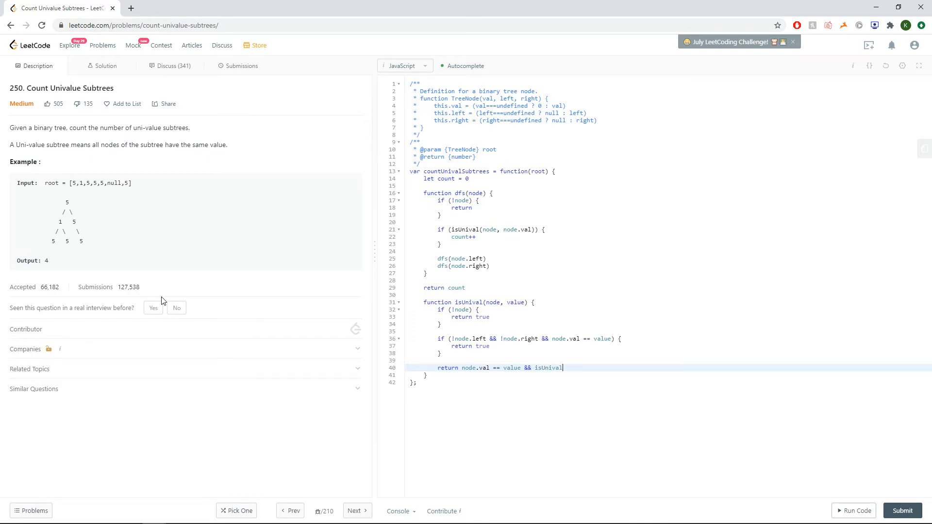
type("(node.left,")
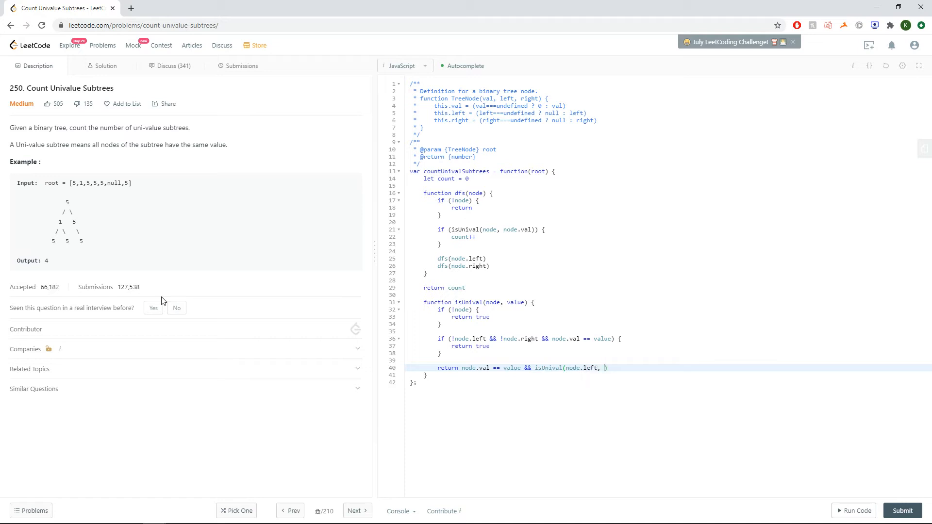
type("value)")
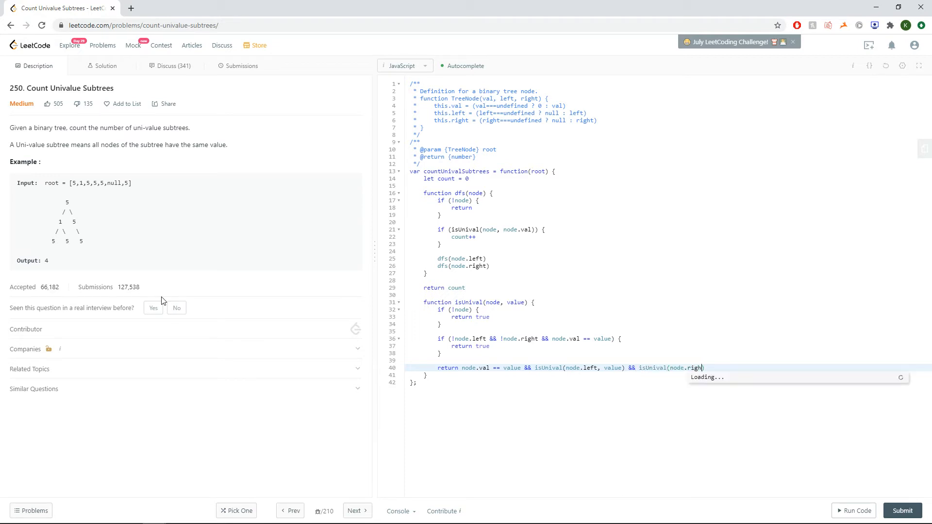
type("t, value)")
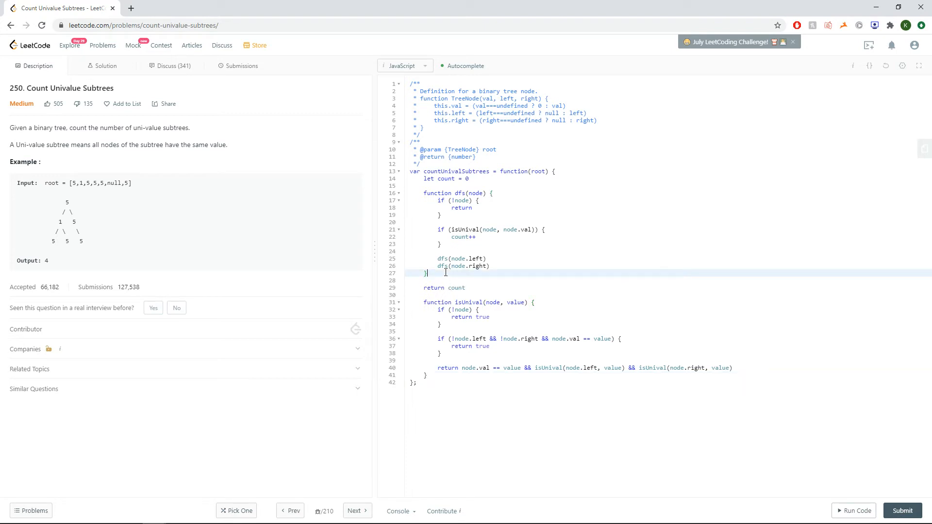
- Call dfs(root), run the sample test (Accepted, output 4), and submit
type("dfs(root)")
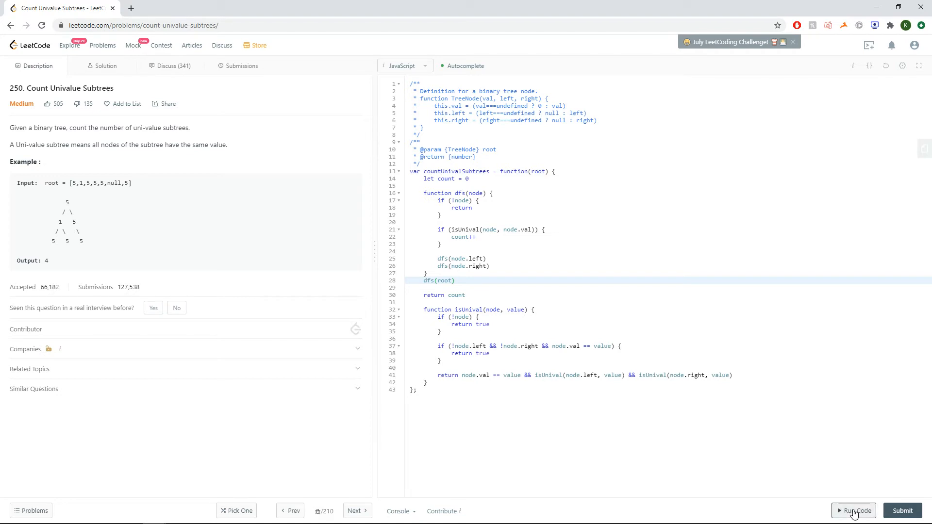
left_click(855, 510)
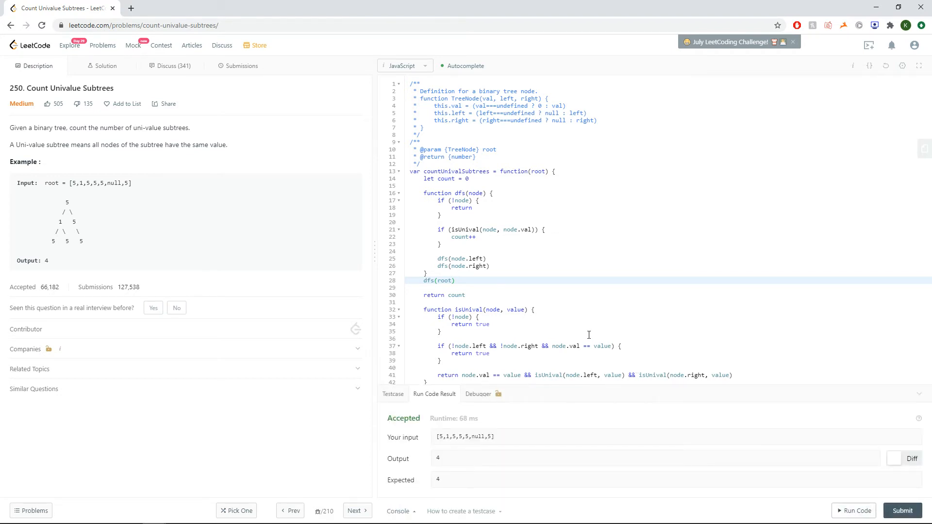
left_click(902, 510)
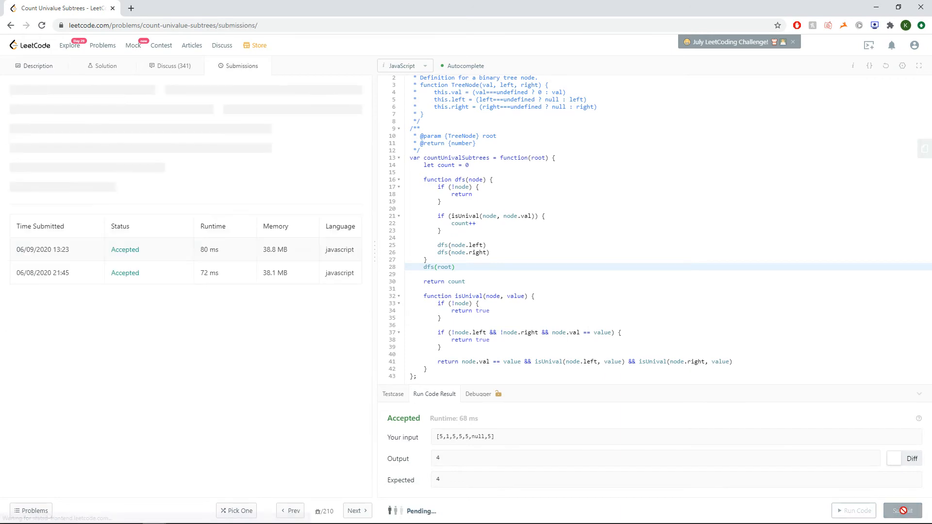
- Return to the description and highlight the dfs helper while explaining it
left_click(902, 511)
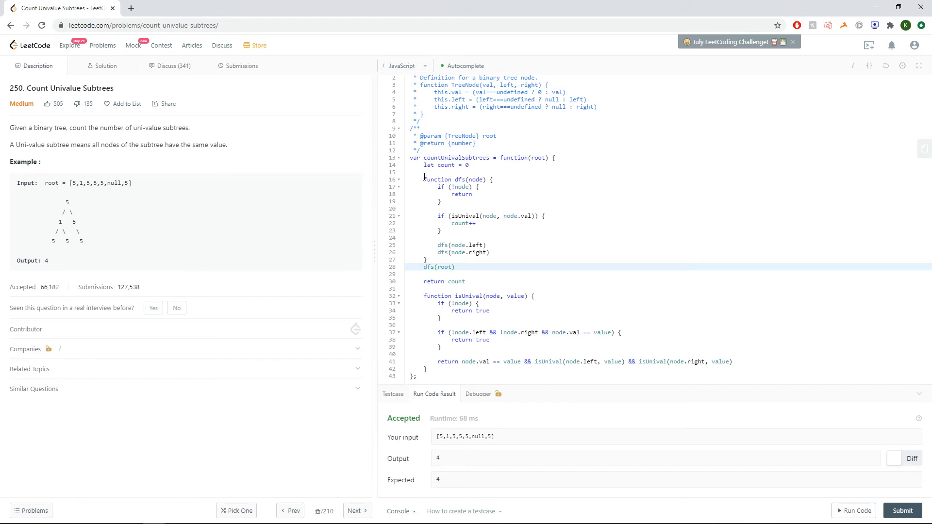
left_click_drag(423, 179, 428, 260)
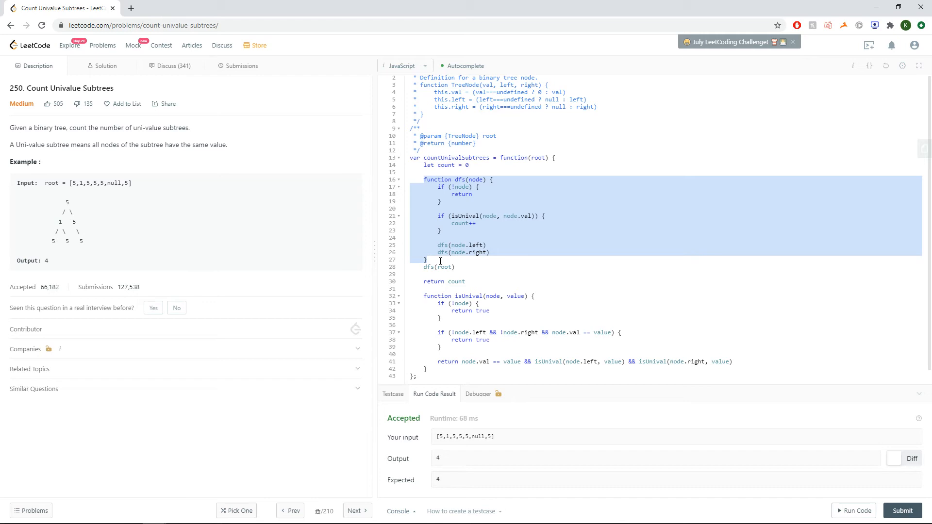
left_click(425, 259)
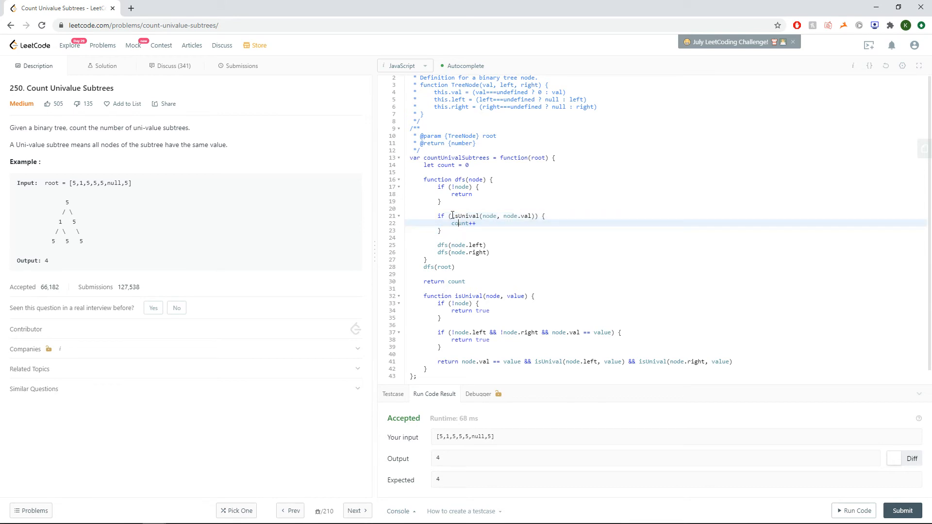
double_click(465, 216)
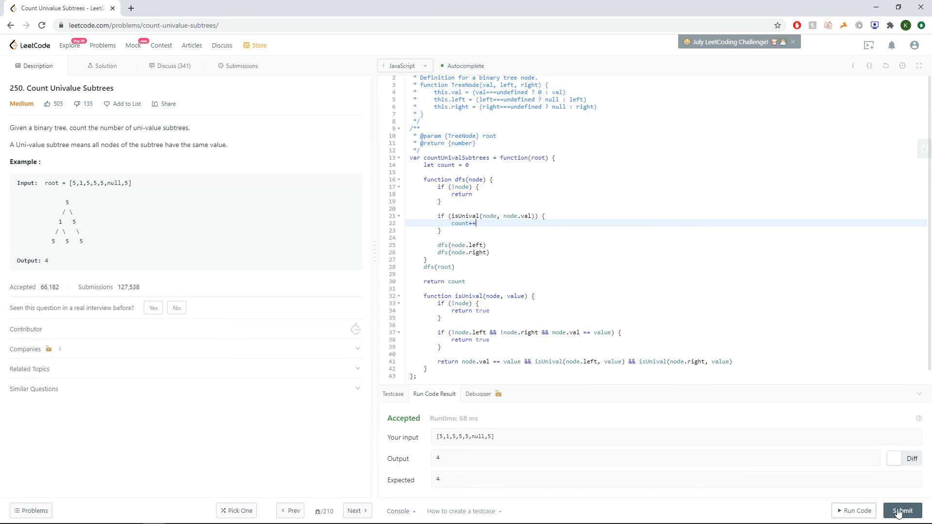
- Resubmit for a 136 ms Success, then go back to the Description tab
left_click(901, 511)
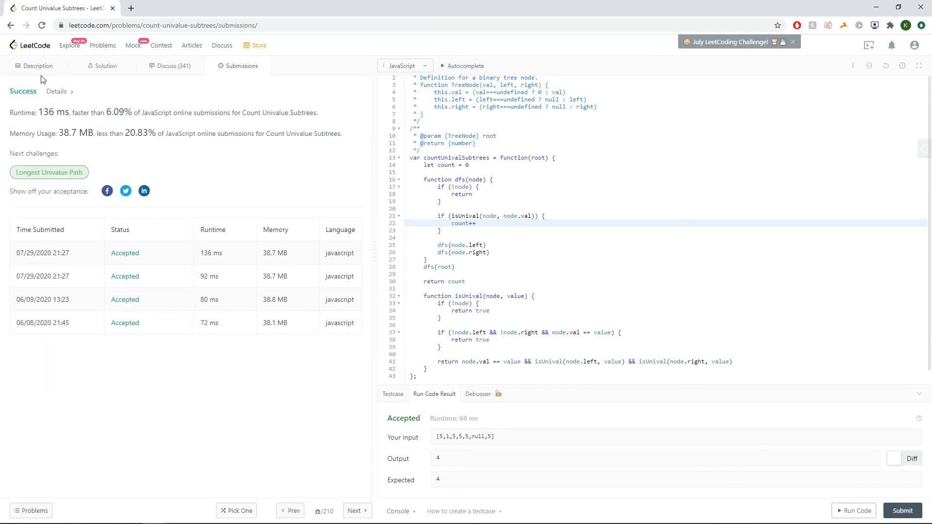
left_click(36, 66)
type("//")
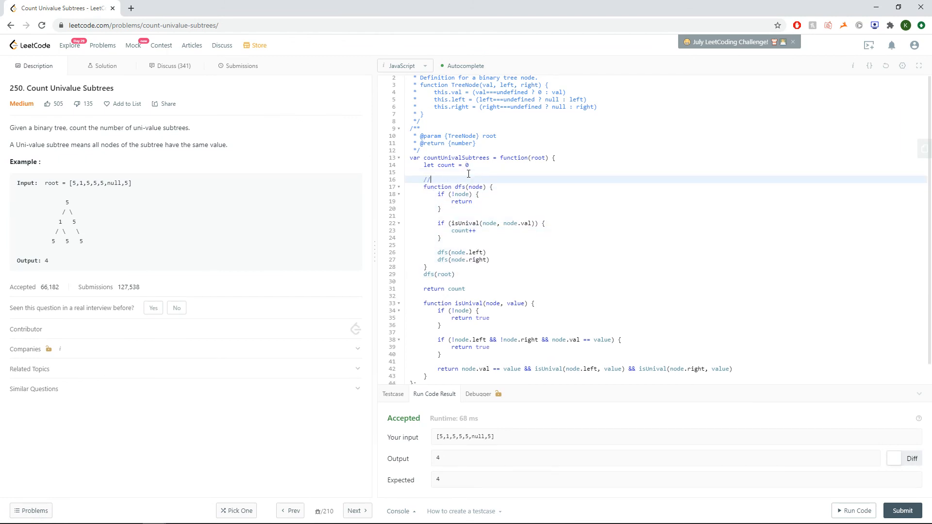
- Type the comment //O(n) where n is the number of nodes in our binary tree
type("O(n) where n is the number of nodes in our")
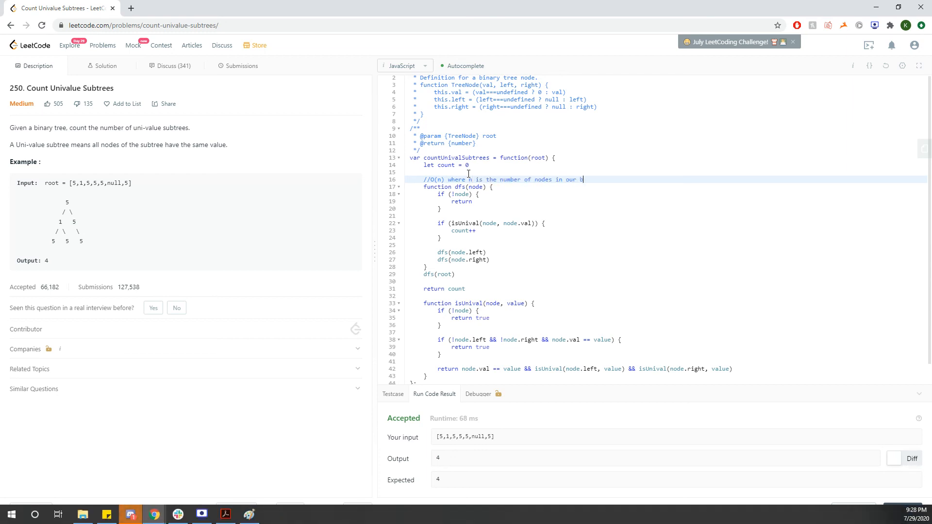
type("binary treee")
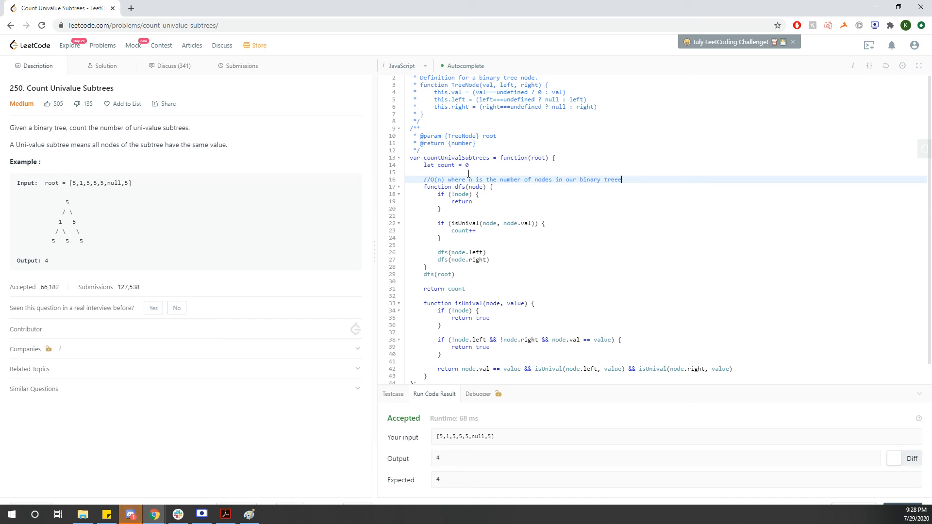
key("Backspace")
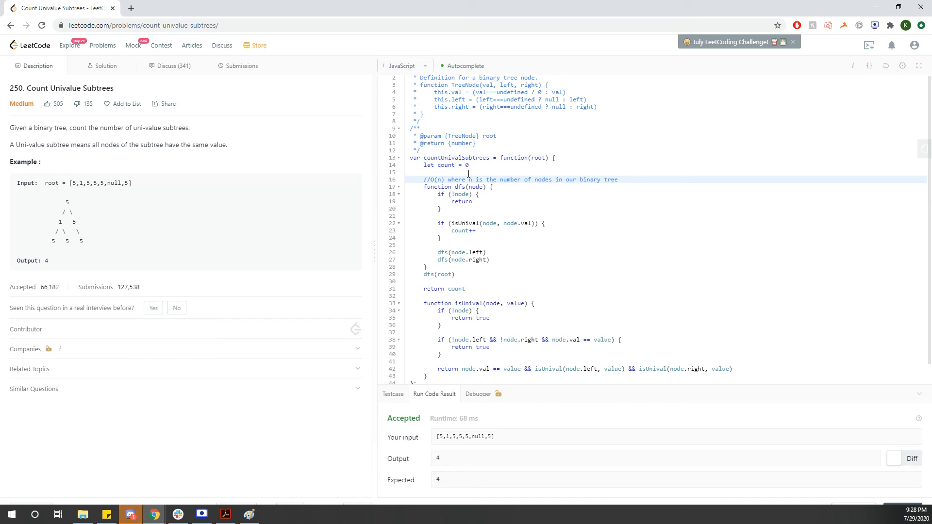